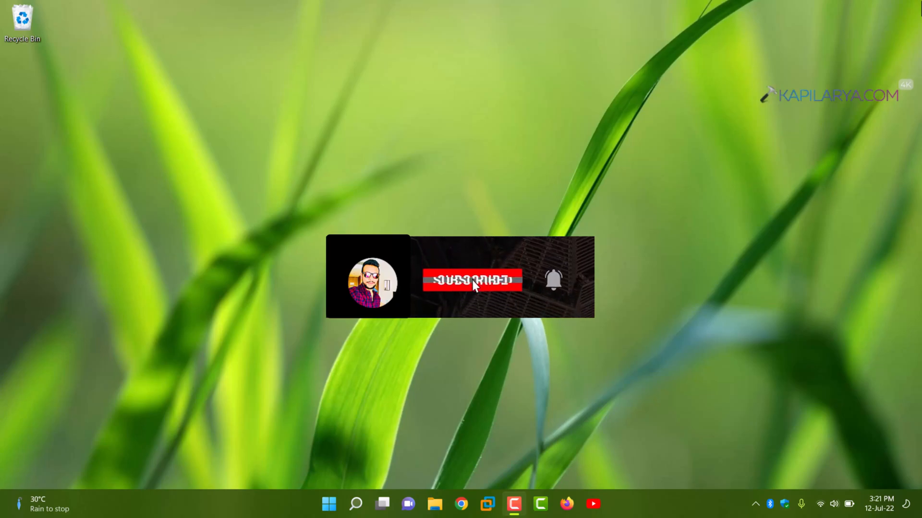
Step: Search 'turn' and launch 'Turn Windows features on or off'
left_click(471, 280)
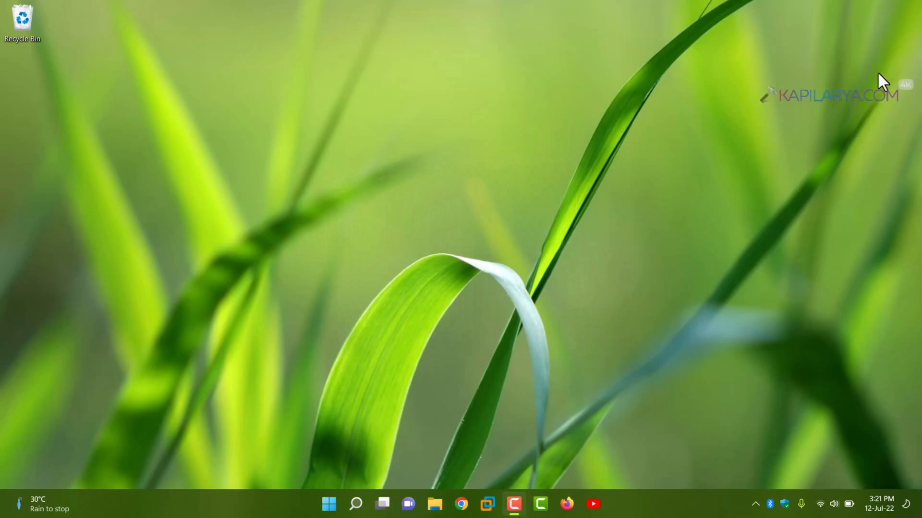
mouse_move(355, 504)
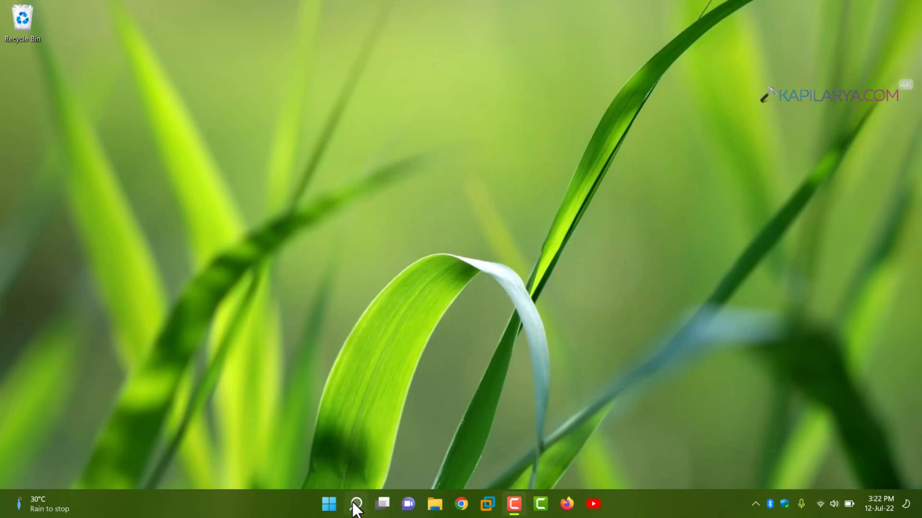
type("turn")
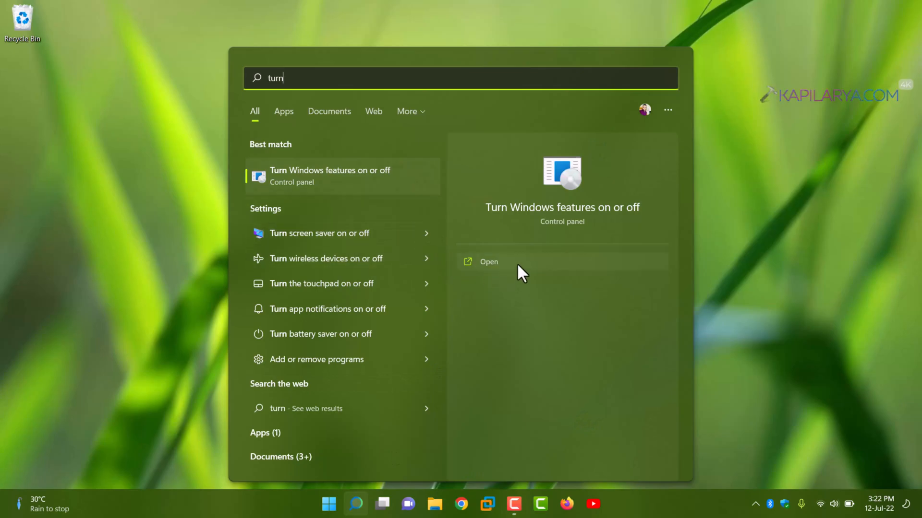
left_click(488, 261)
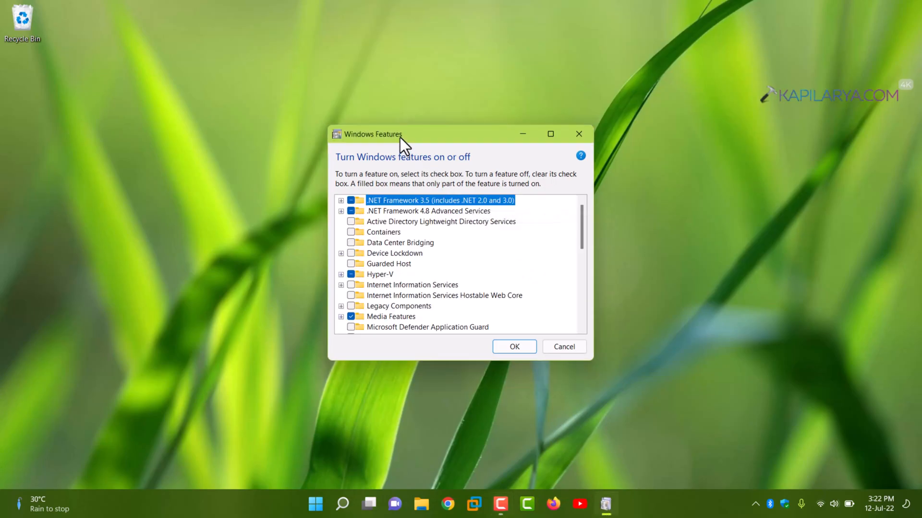
mouse_move(585, 227)
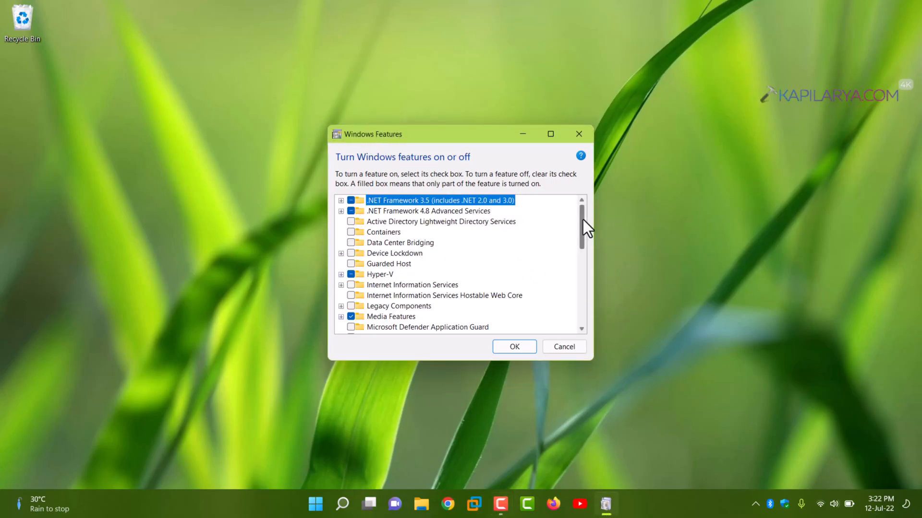
Step: Tick the Windows Sandbox checkbox in the optional features list
scroll("down", 3)
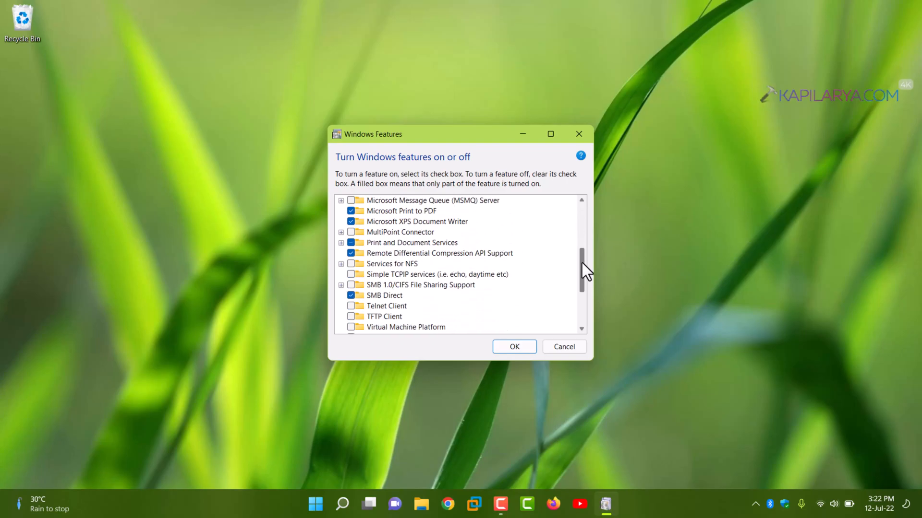
scroll("down", 3)
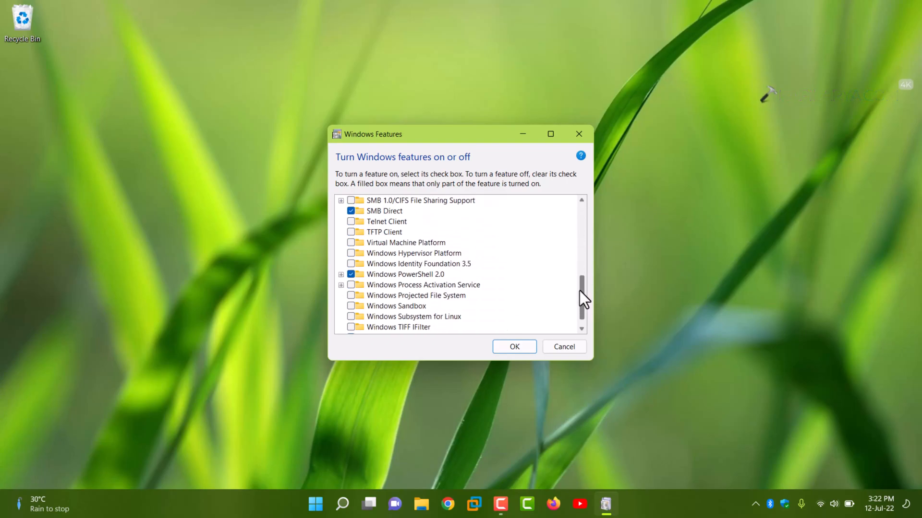
scroll("down", 3)
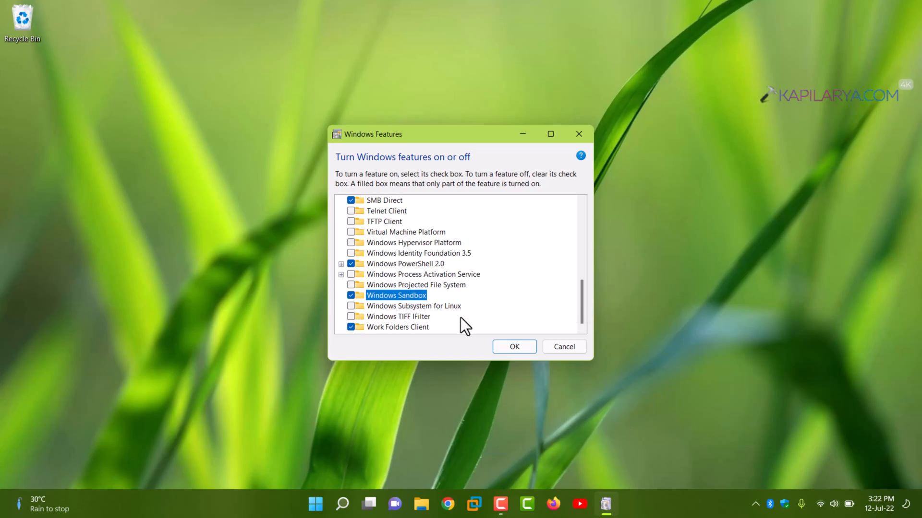
left_click(513, 347)
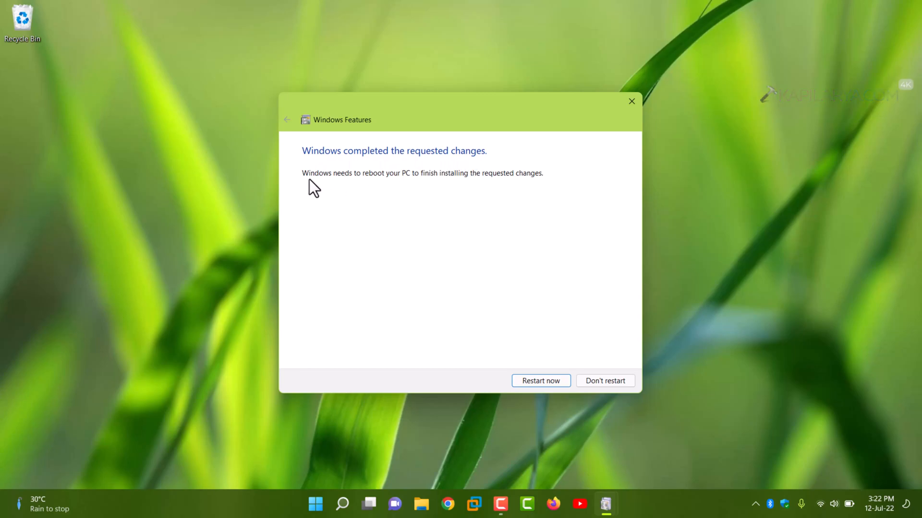
mouse_move(507, 189)
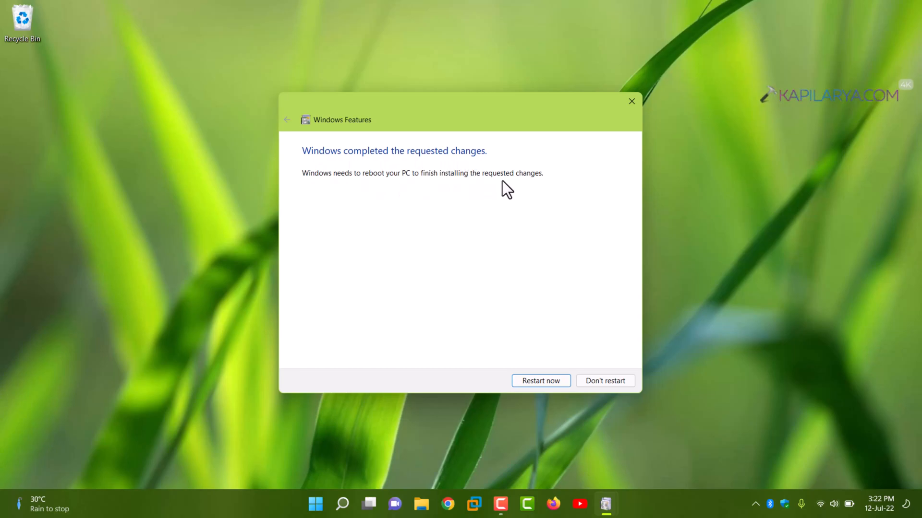
Step: Dismiss the 'Windows completed the requested changes' notice
left_click(605, 381)
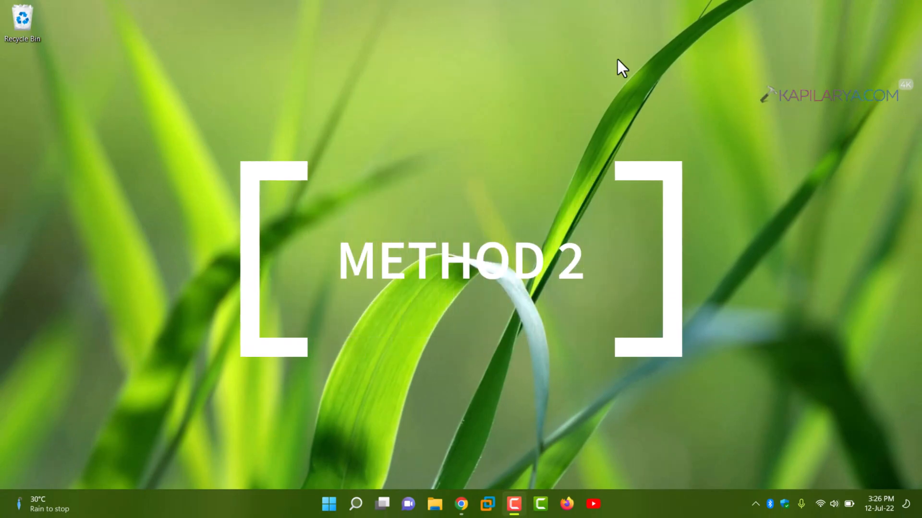
mouse_move(708, 17)
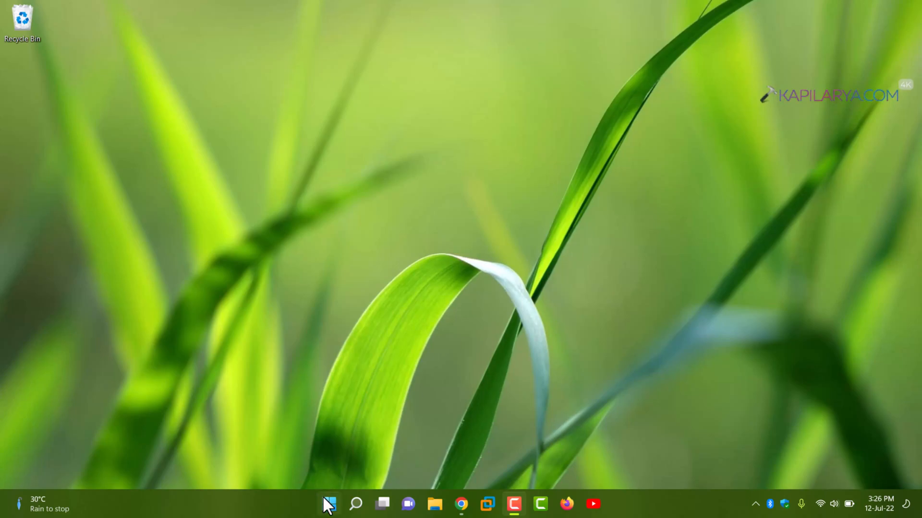
Step: Launch Windows Terminal (Admin) from the Start button's right-click menu
right_click(328, 504)
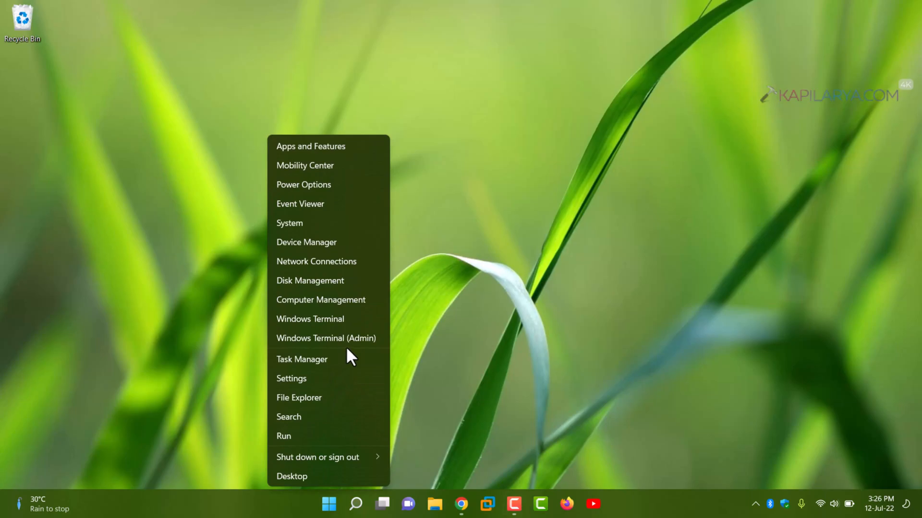
left_click(358, 350)
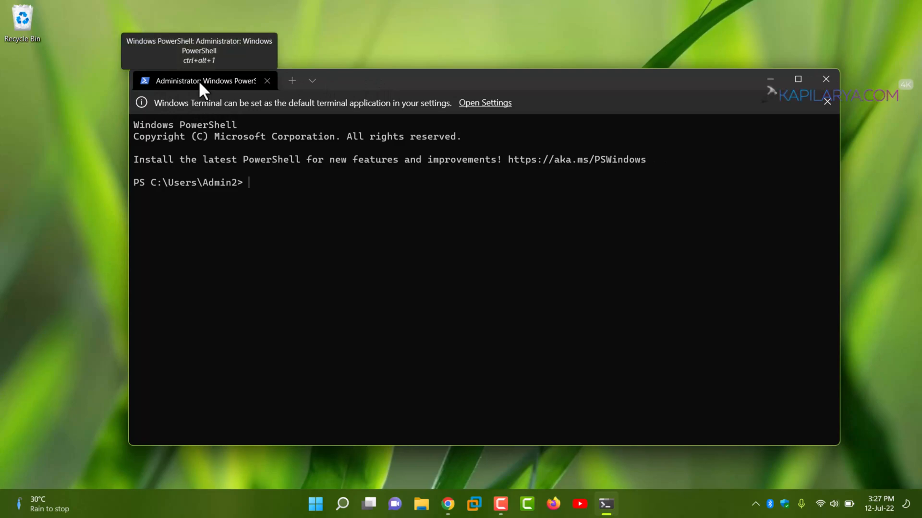
mouse_move(246, 158)
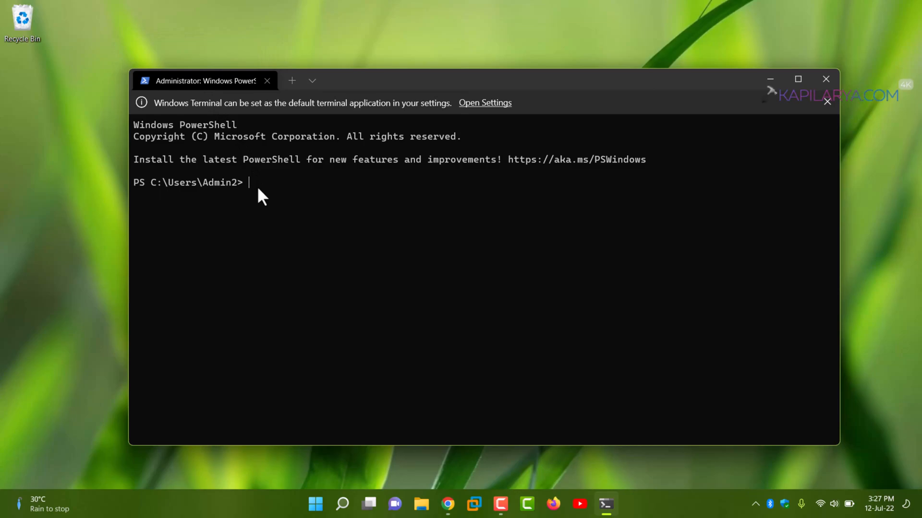
Step: Run Enable-WindowsOptionalFeature for Containers-DisposableClientVM and answer Y to the restart prompt
type("Enable-WindowsOptionalFeature -Online -FeatureName \"Containers-DisposableClientVM\" -All")
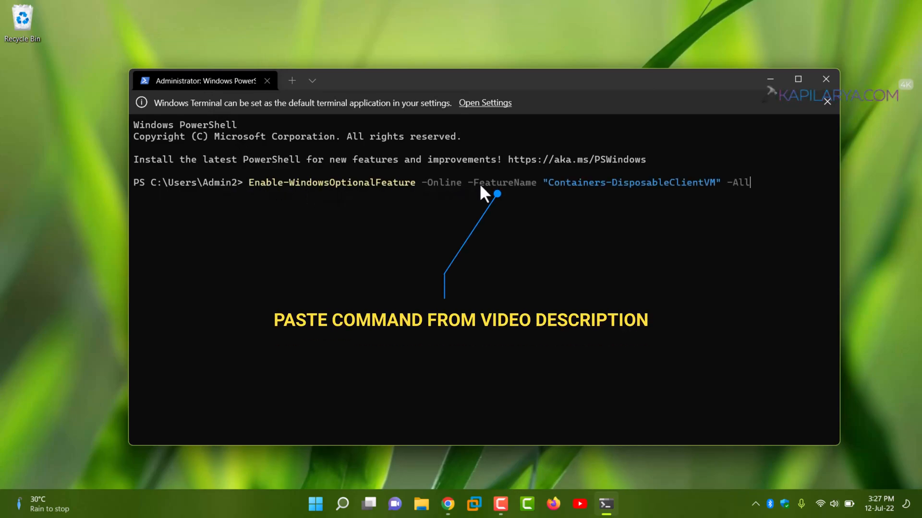
mouse_move(684, 191)
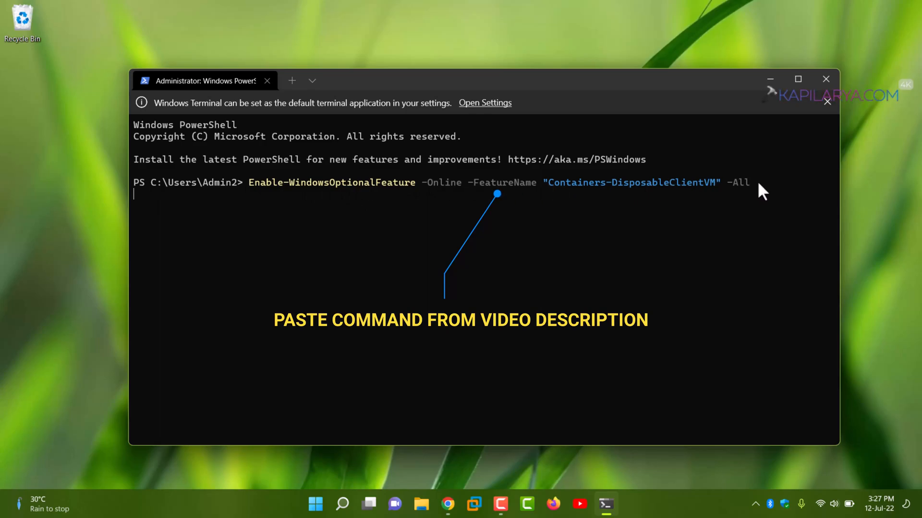
mouse_move(328, 240)
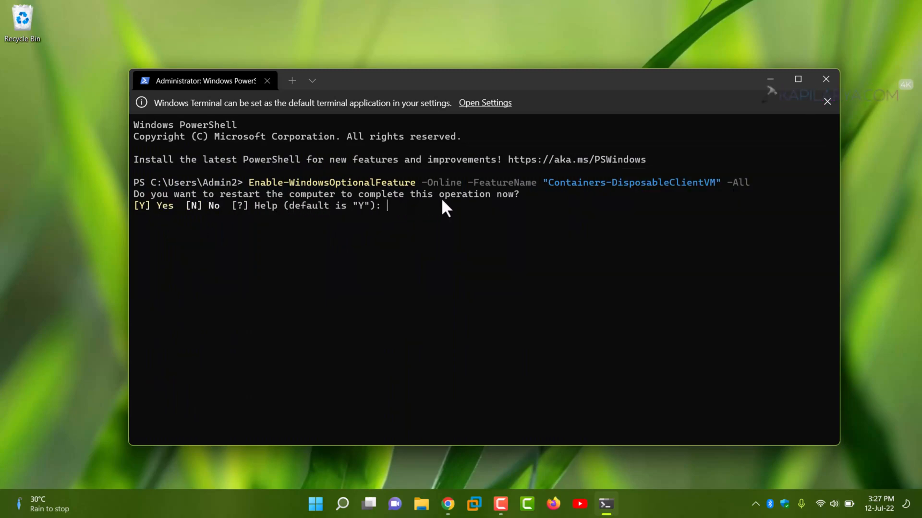
mouse_move(346, 262)
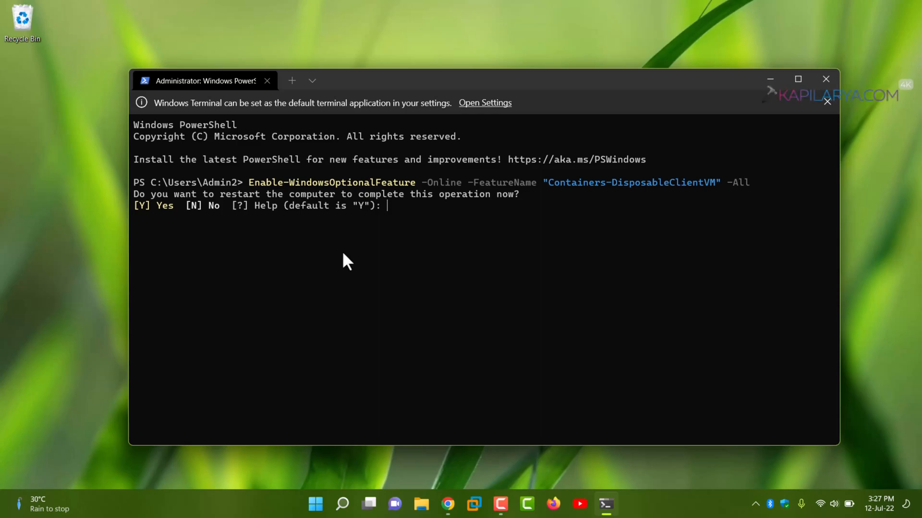
type("Y")
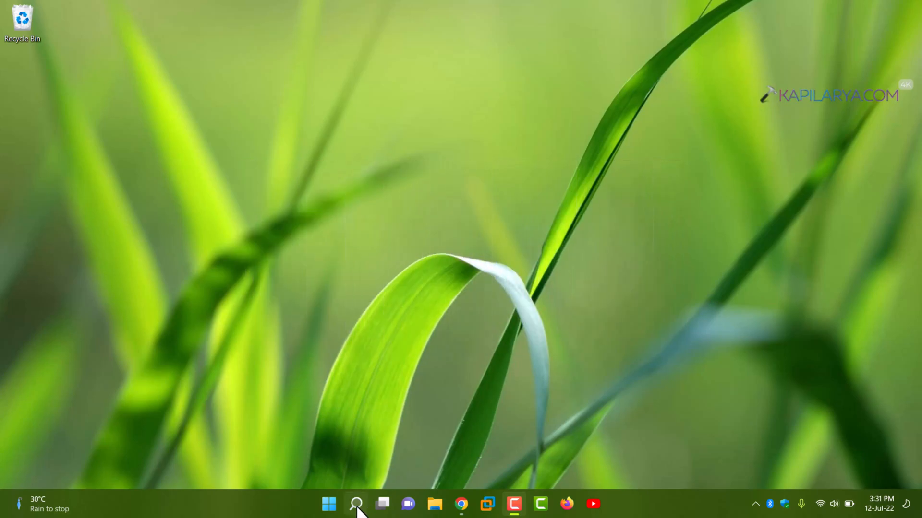
Step: Search 'comma' and run Command Prompt as administrator
type("comman")
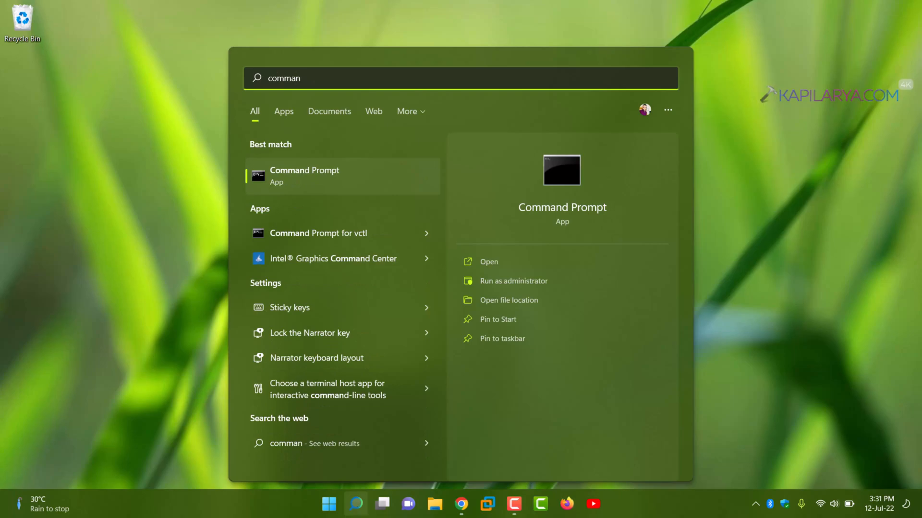
mouse_move(402, 196)
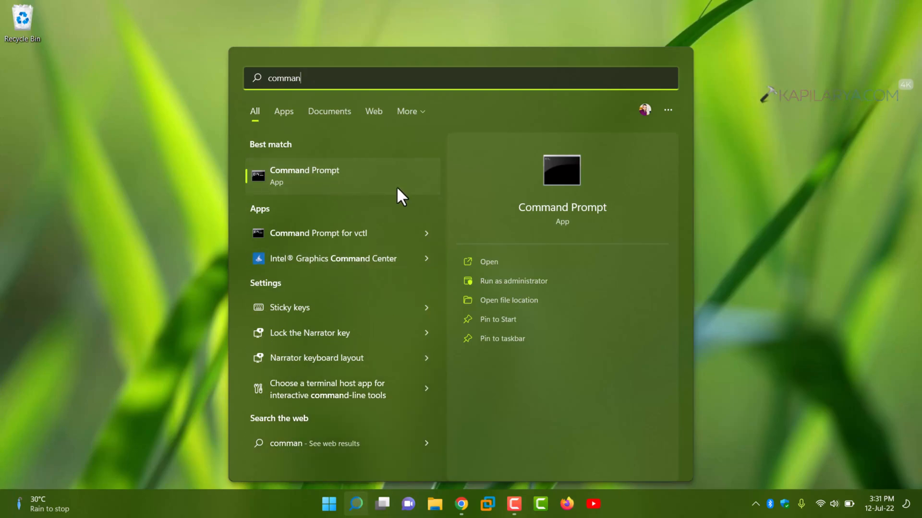
mouse_move(513, 281)
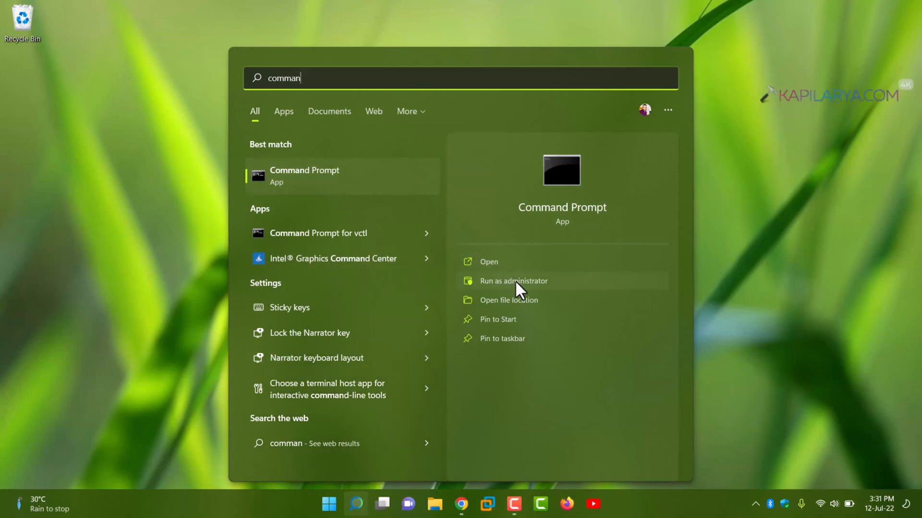
left_click(513, 282)
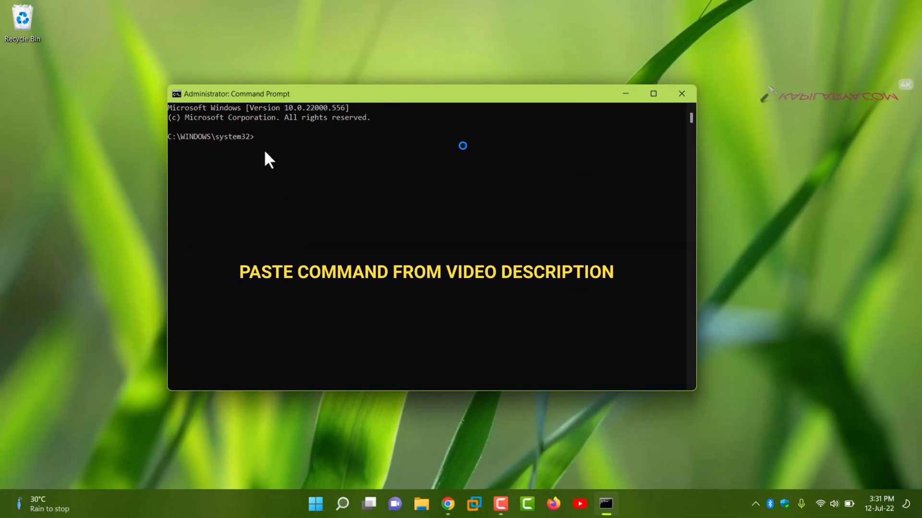
Step: Run dism /online /Enable-Feature /FeatureName:"Containers-DisposableClientVM" -All
type("dism /online /Enable-Feature /FeatureName:\"Containers-DisposableClientVM\" -All")
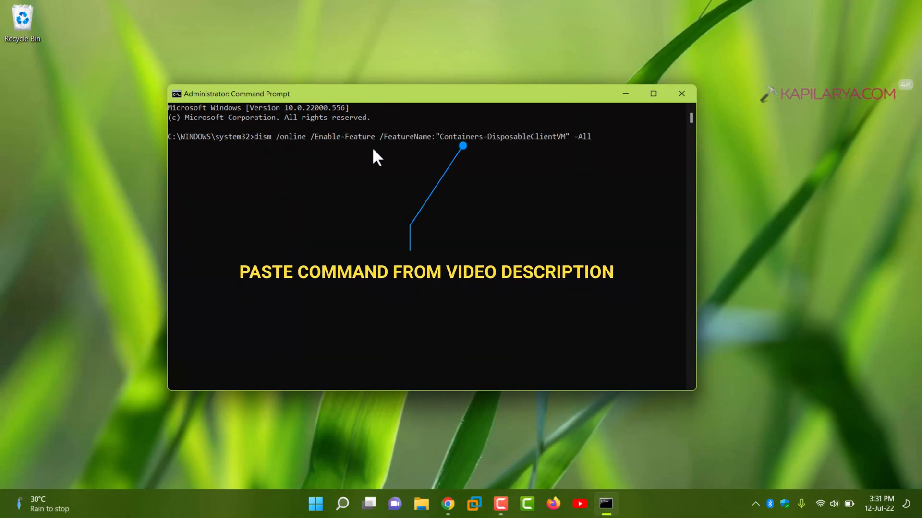
mouse_move(603, 153)
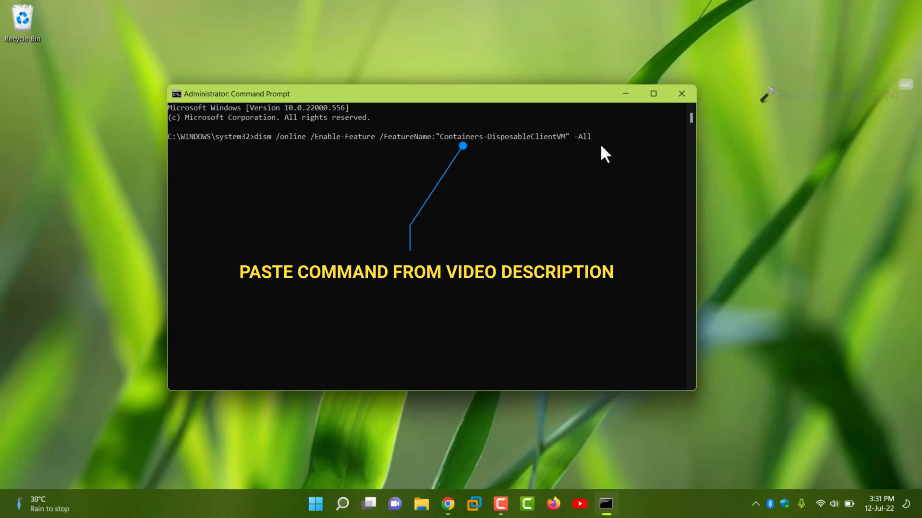
key("enter")
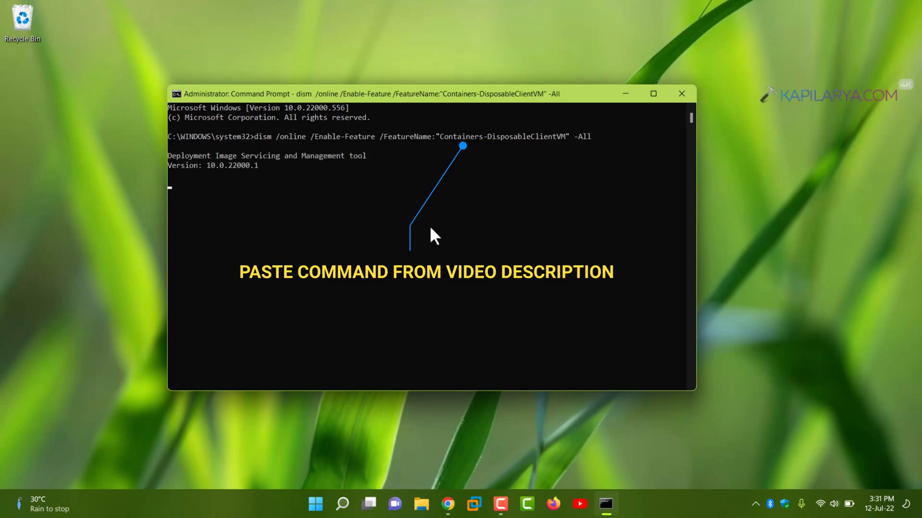
key("enter")
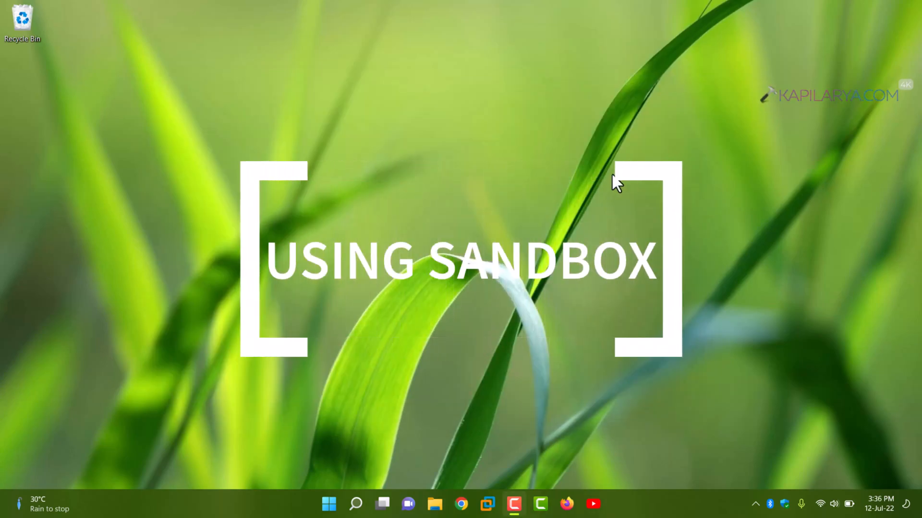
mouse_move(371, 469)
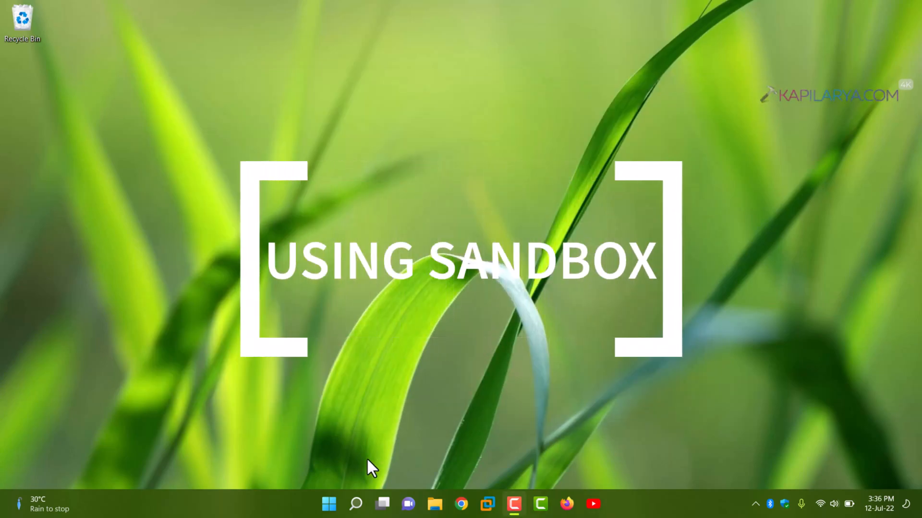
Step: Show the All apps list from the Start menu
left_click(329, 504)
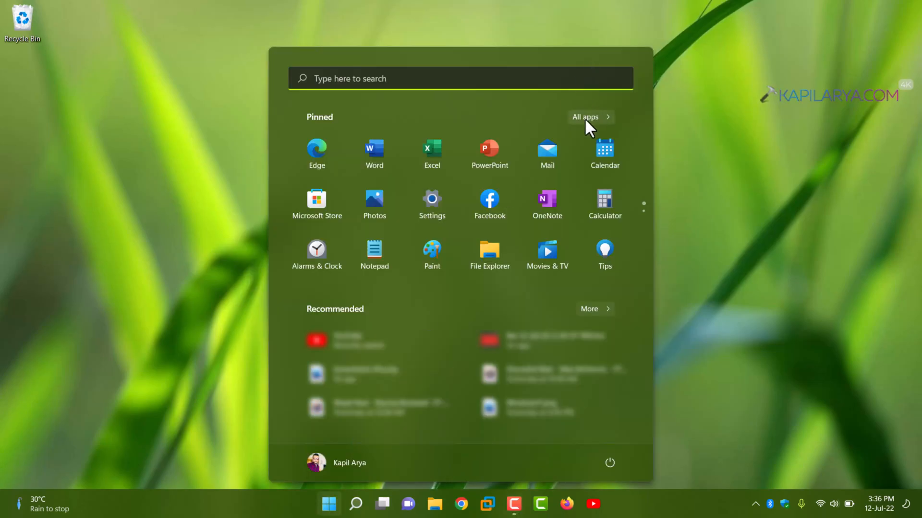
left_click(586, 117)
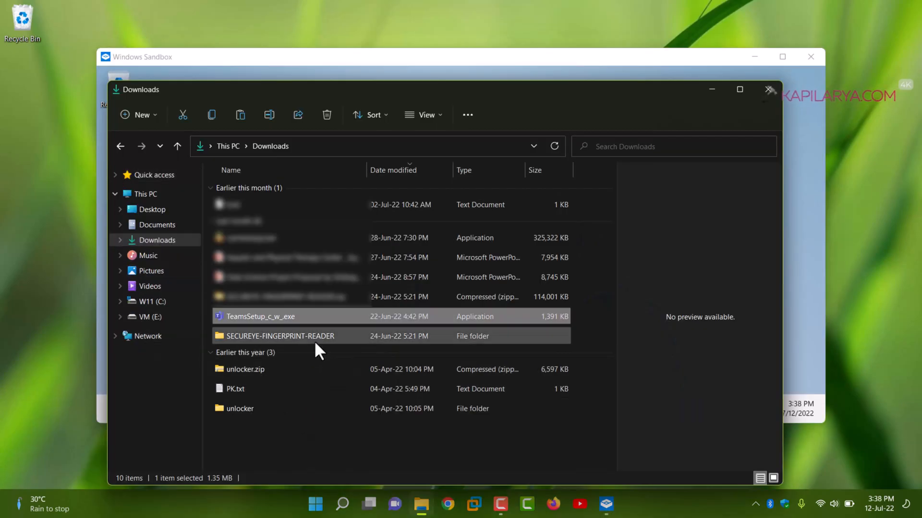
mouse_move(318, 320)
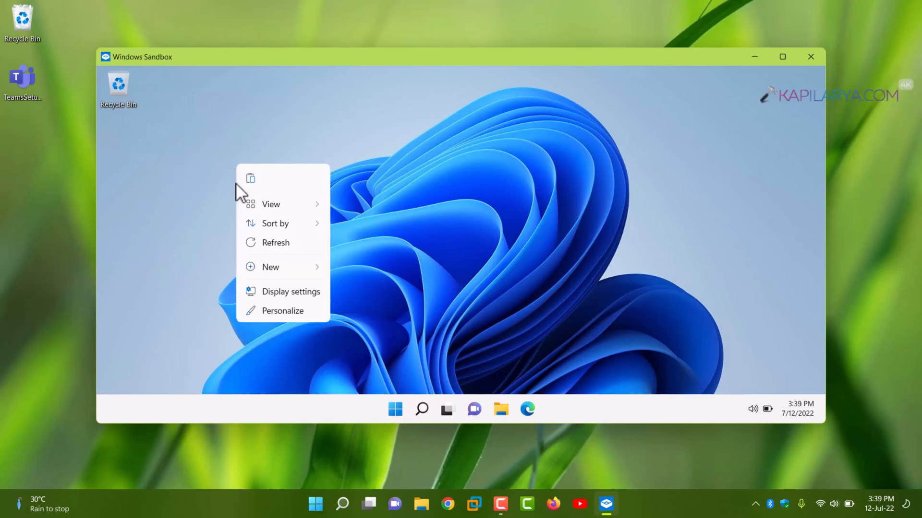
mouse_move(250, 180)
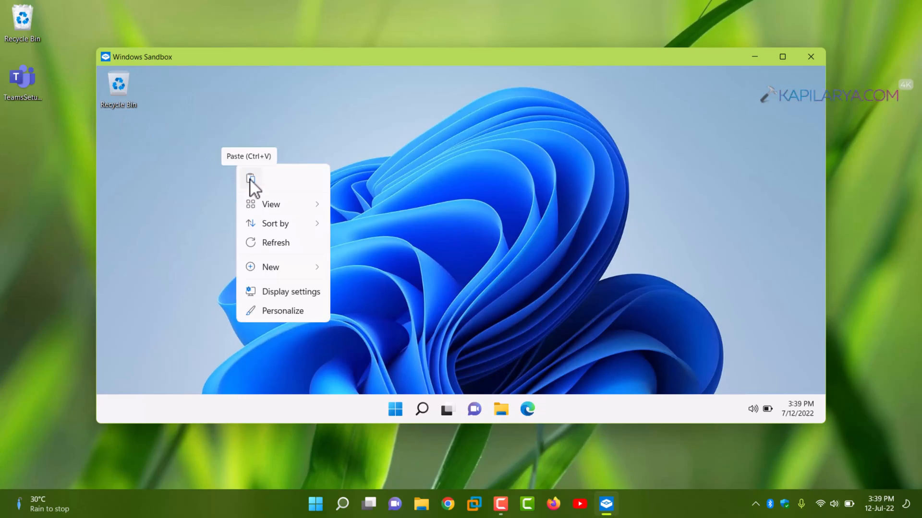
Step: Paste the TeamsSetup installer onto the sandbox desktop, then close the Sandbox window
left_click(250, 180)
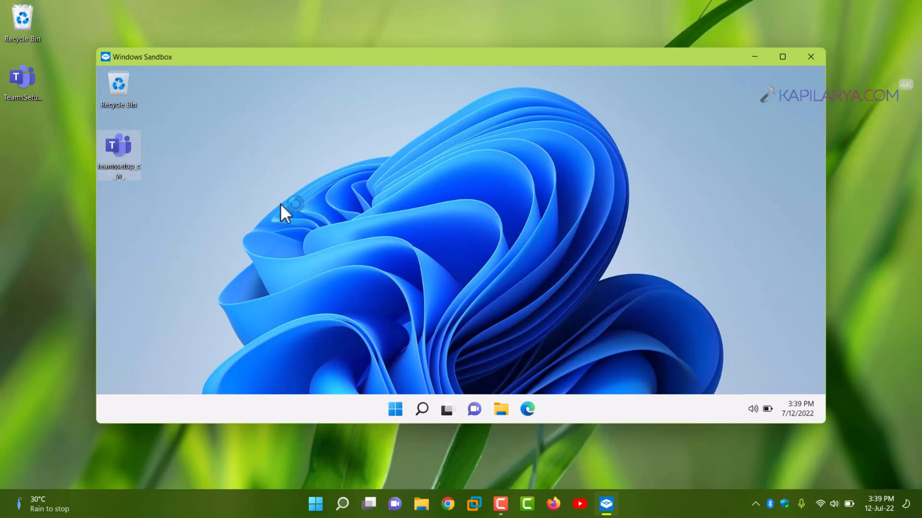
mouse_move(538, 418)
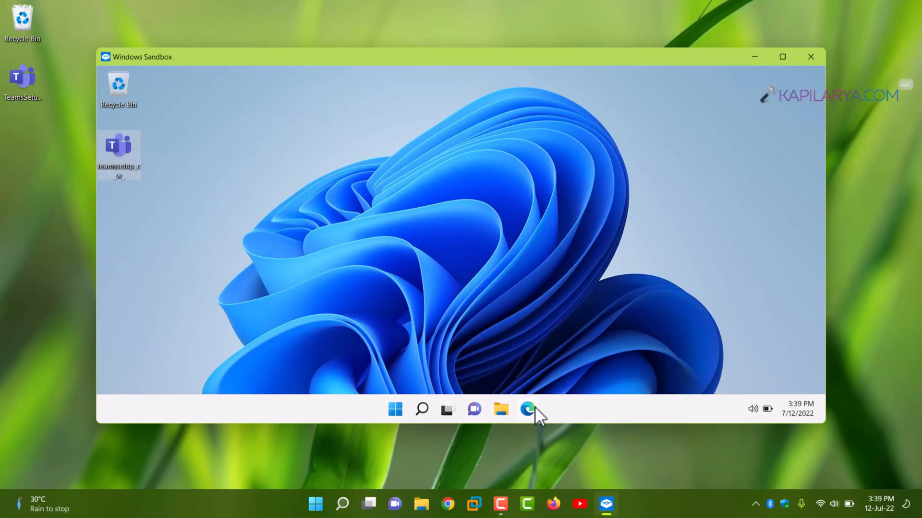
mouse_move(526, 410)
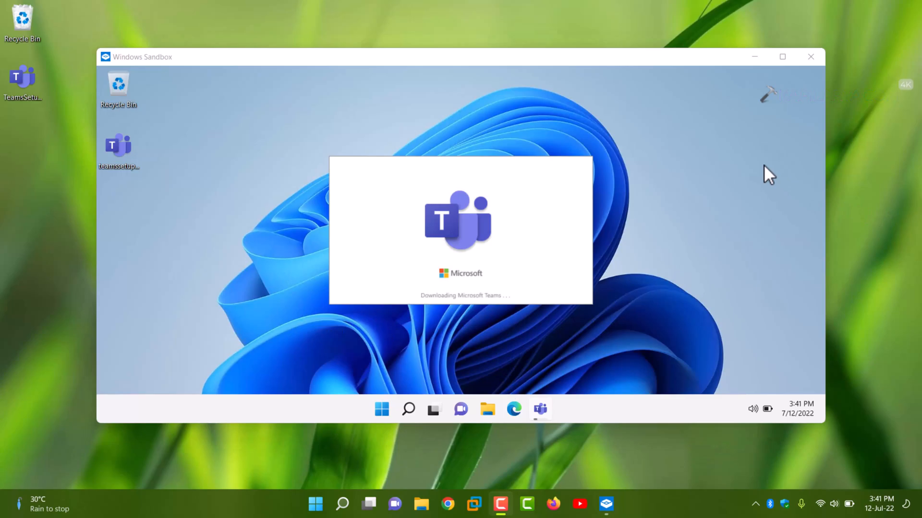
left_click(810, 57)
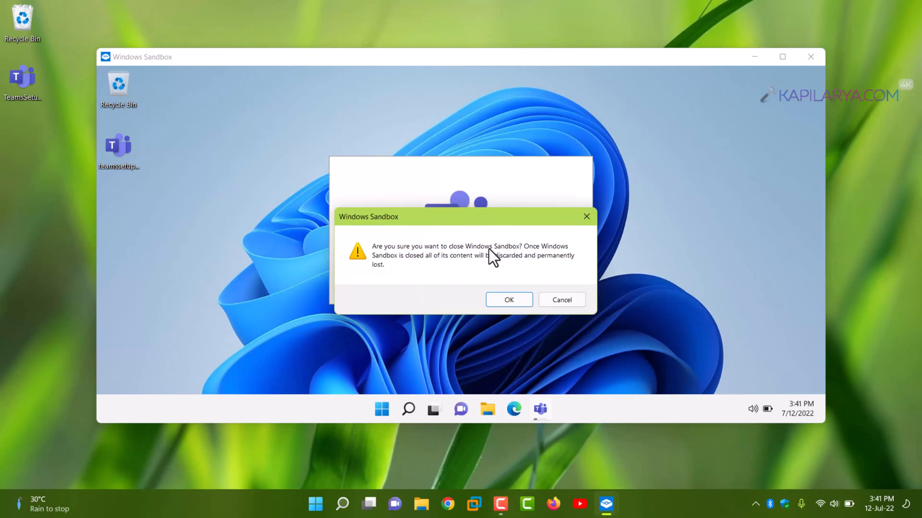
mouse_move(475, 268)
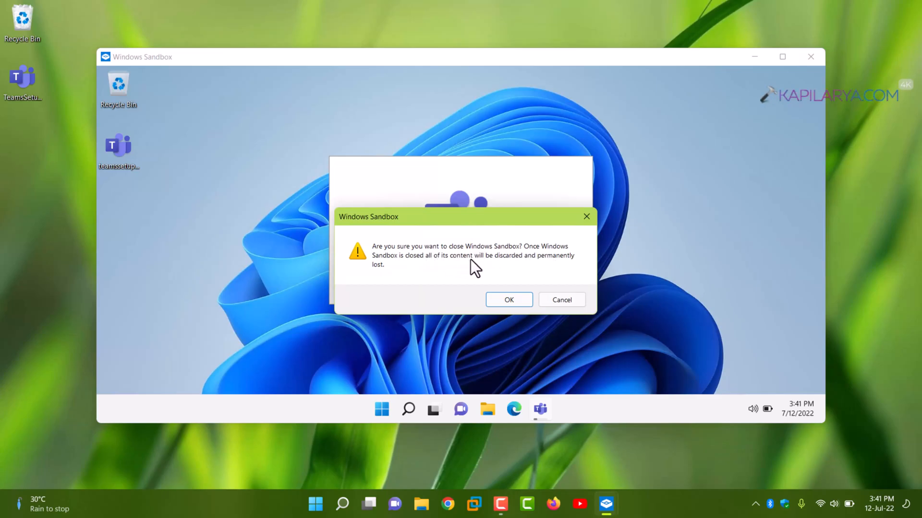
mouse_move(481, 271)
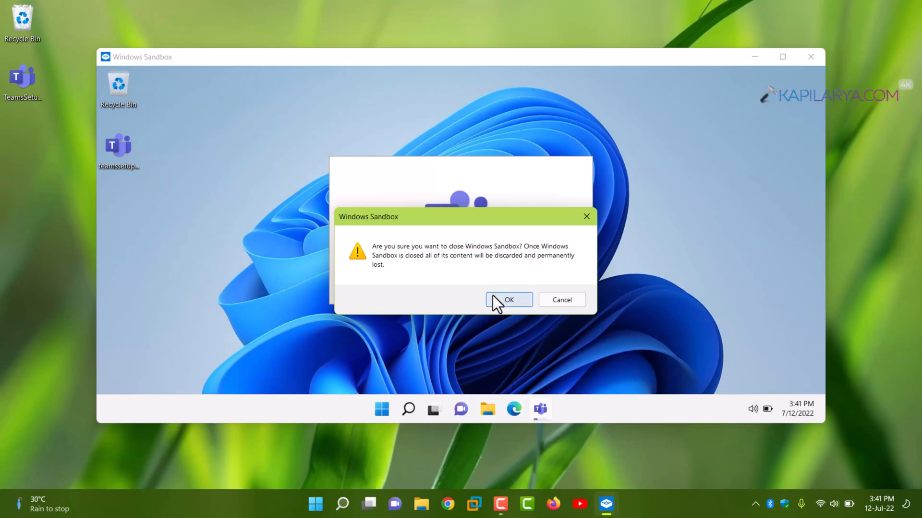
Step: Confirm OK to close the sandbox and discard its contents
left_click(507, 300)
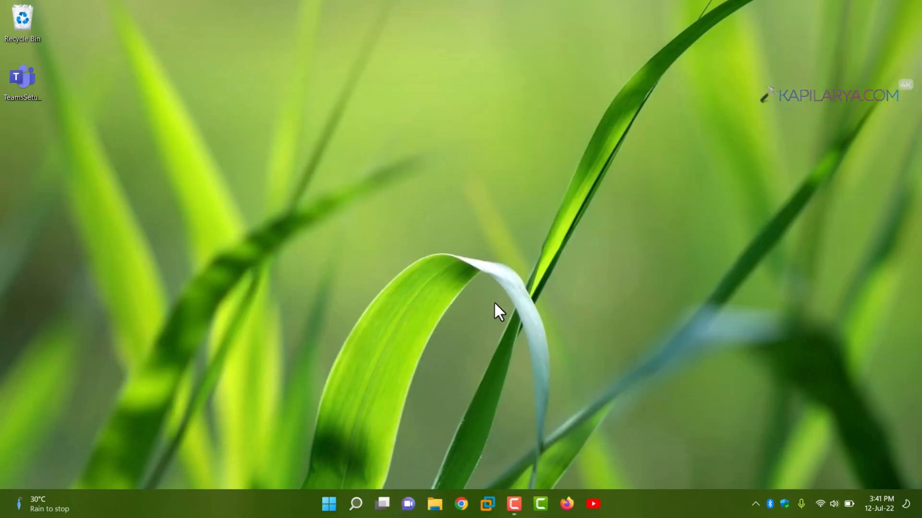